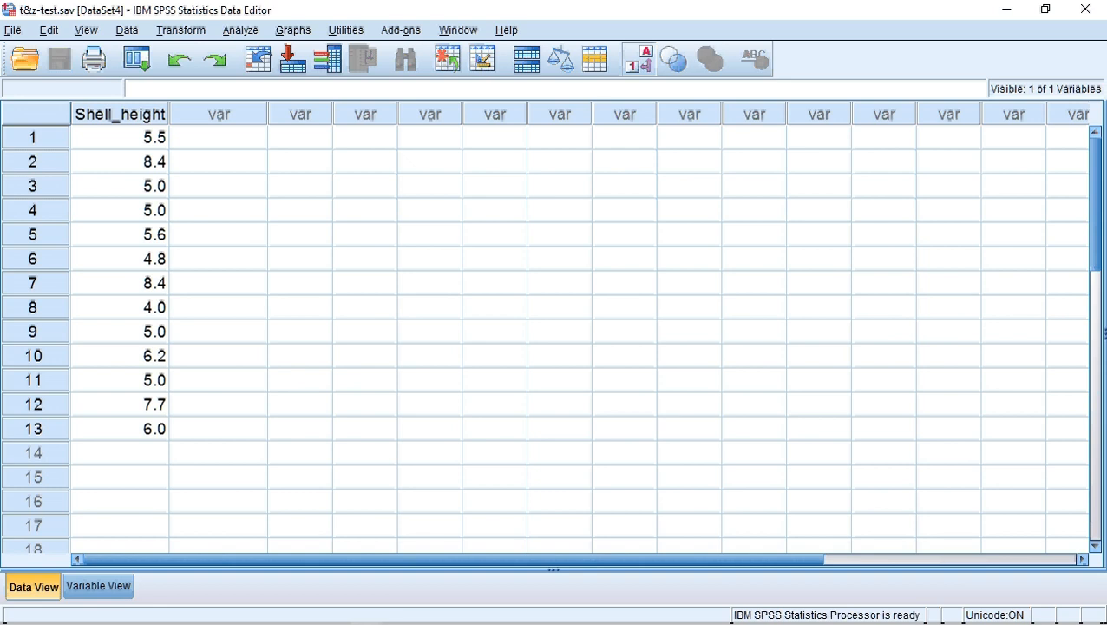
- Glance at Variable View, return to the data, and show the Descriptive Statistics analyses under Analyze
click(95, 587)
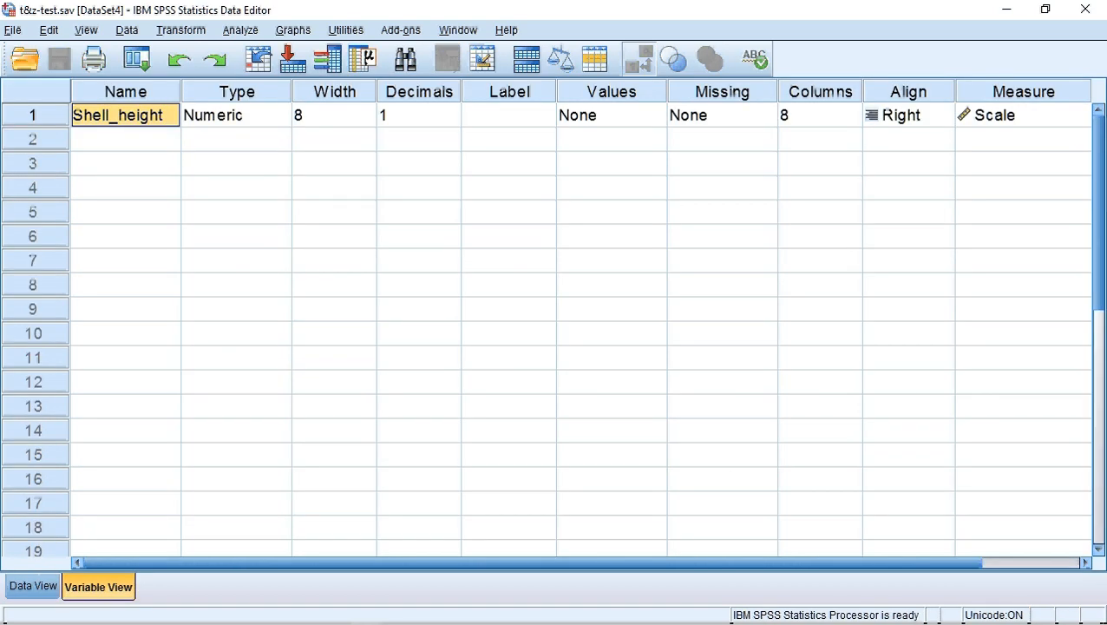
click(32, 587)
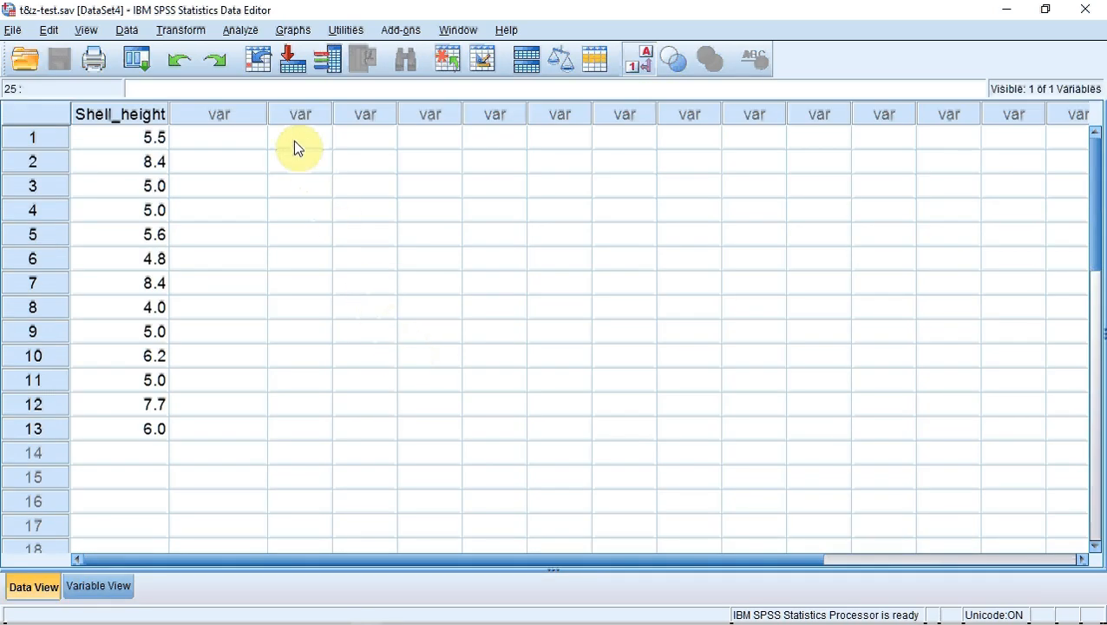
click(239, 29)
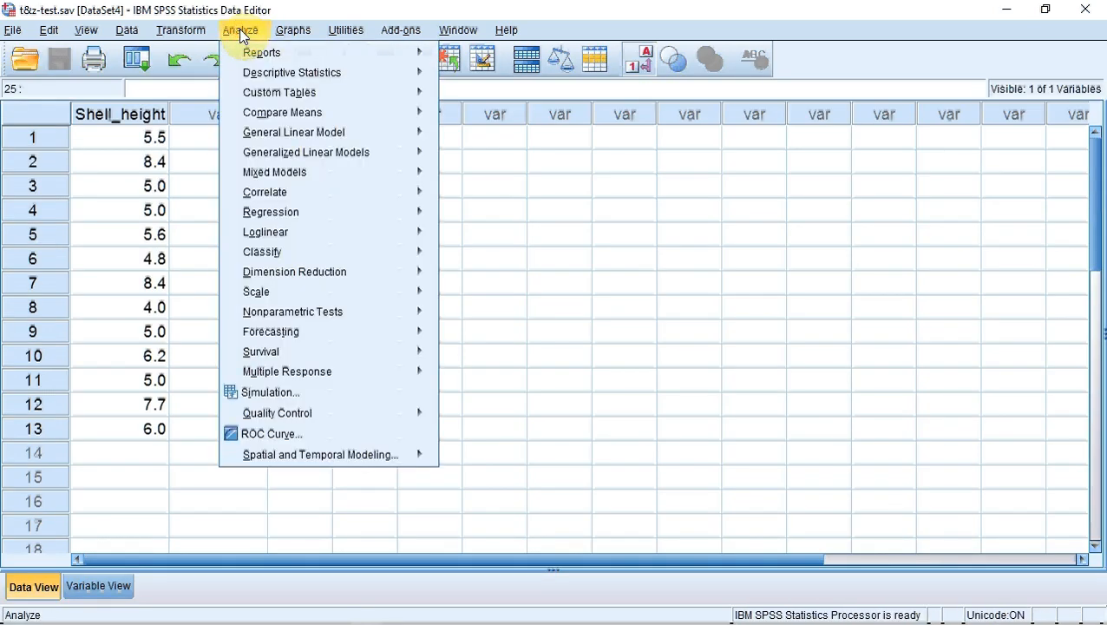
mouse_move(292, 73)
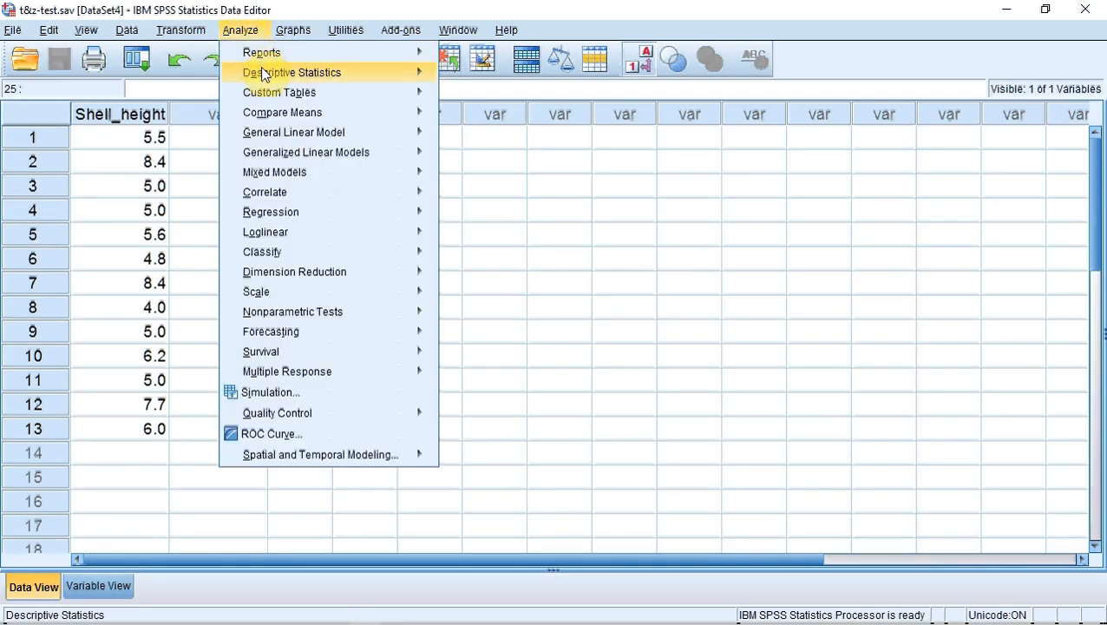
click(292, 73)
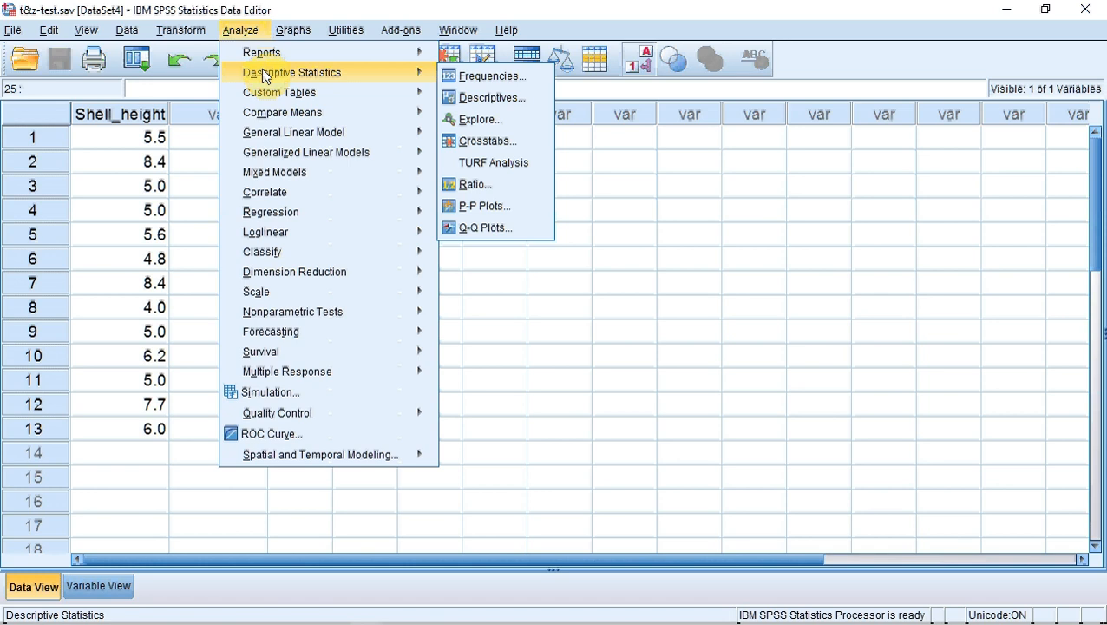
mouse_move(492, 102)
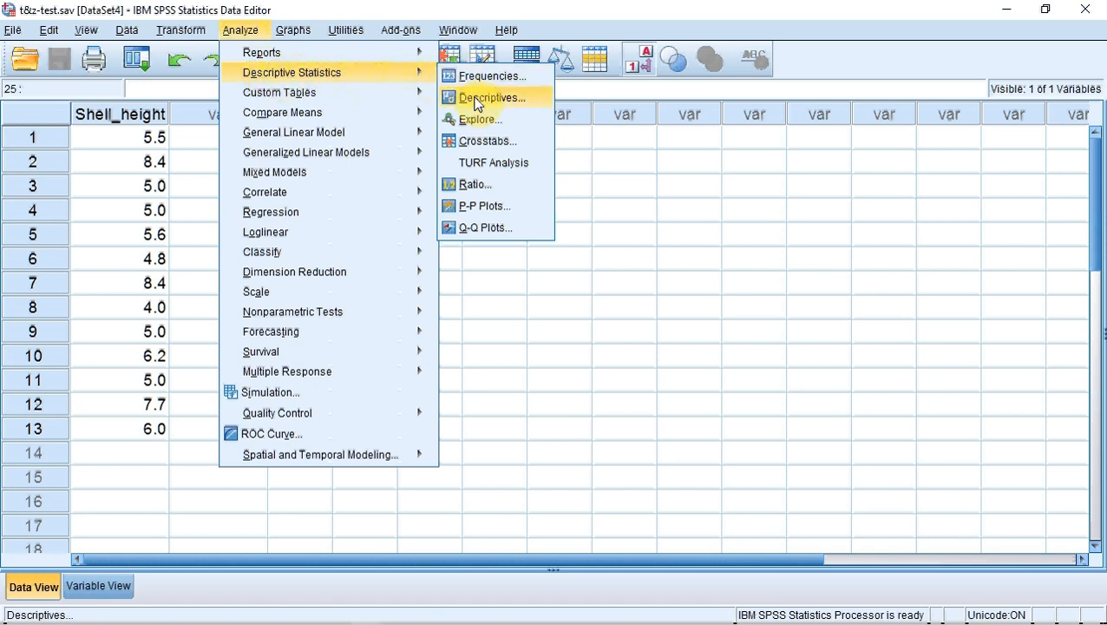
- Run Explore with Shell_height as the dependent variable to produce its descriptive output
click(479, 118)
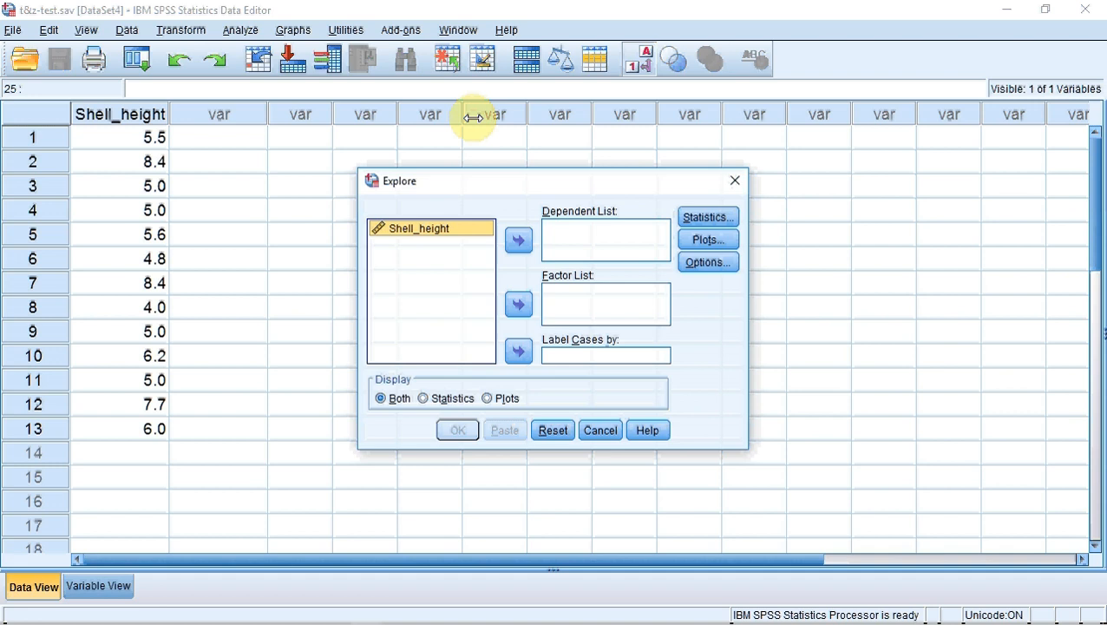
click(430, 227)
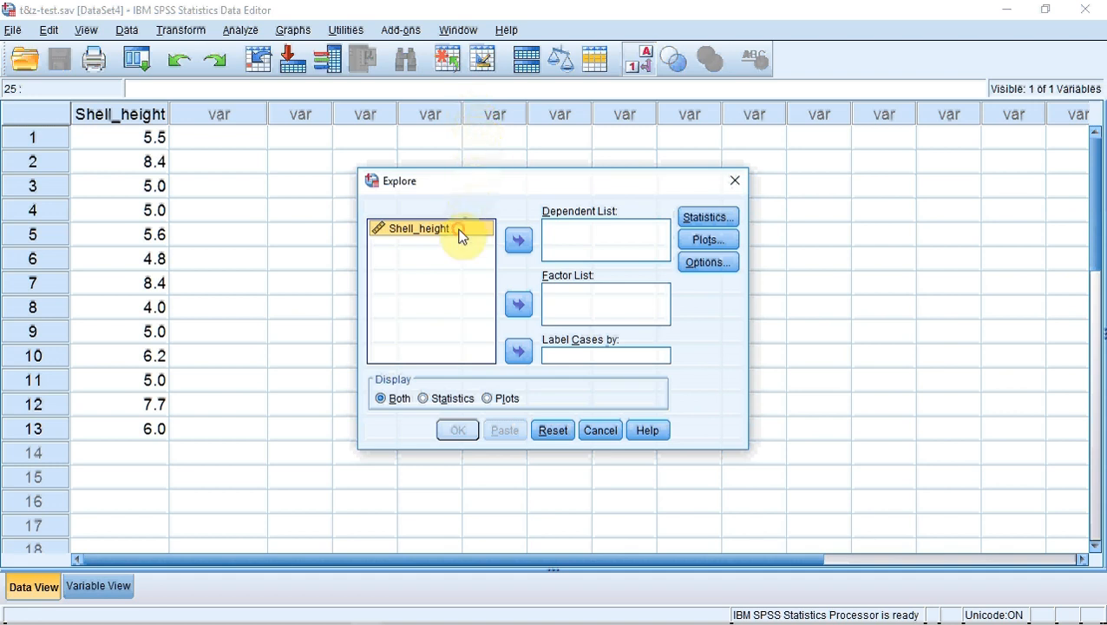
mouse_move(518, 241)
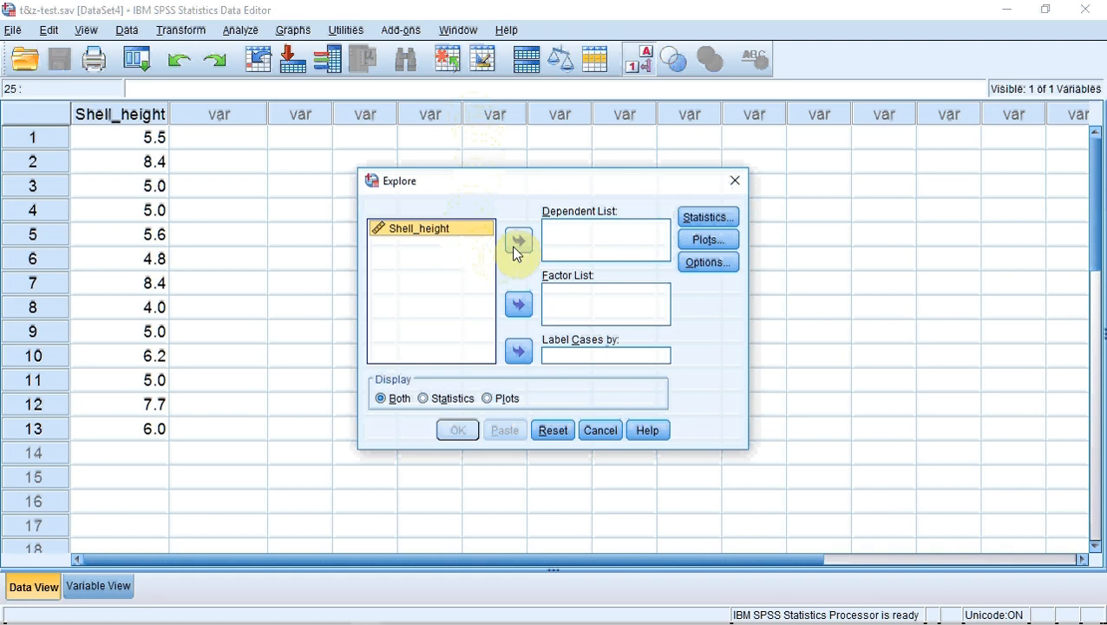
click(517, 239)
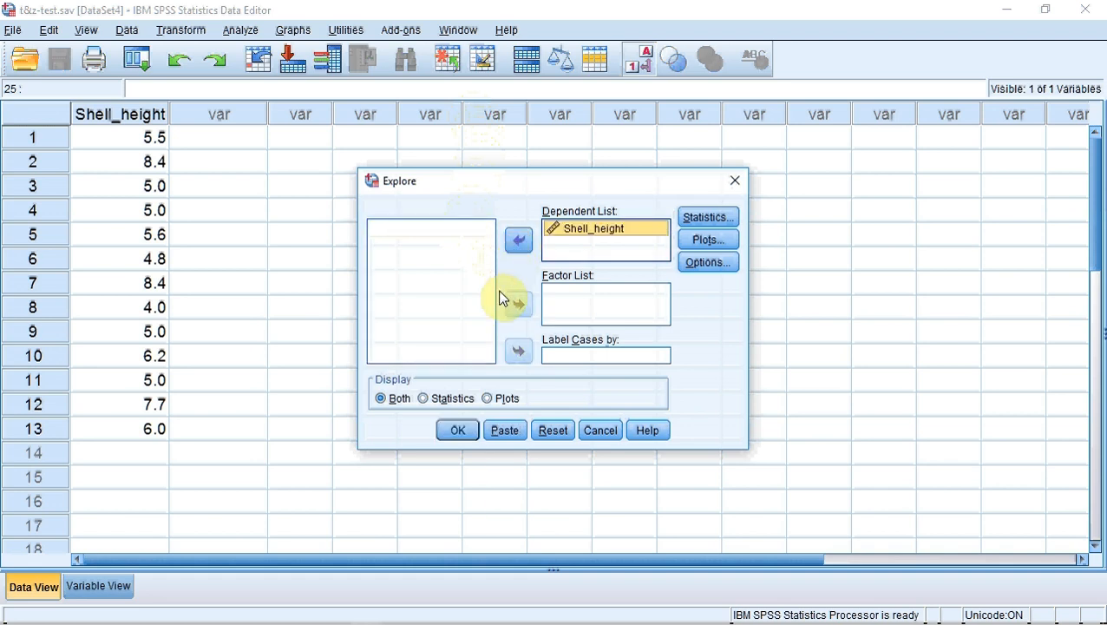
click(458, 431)
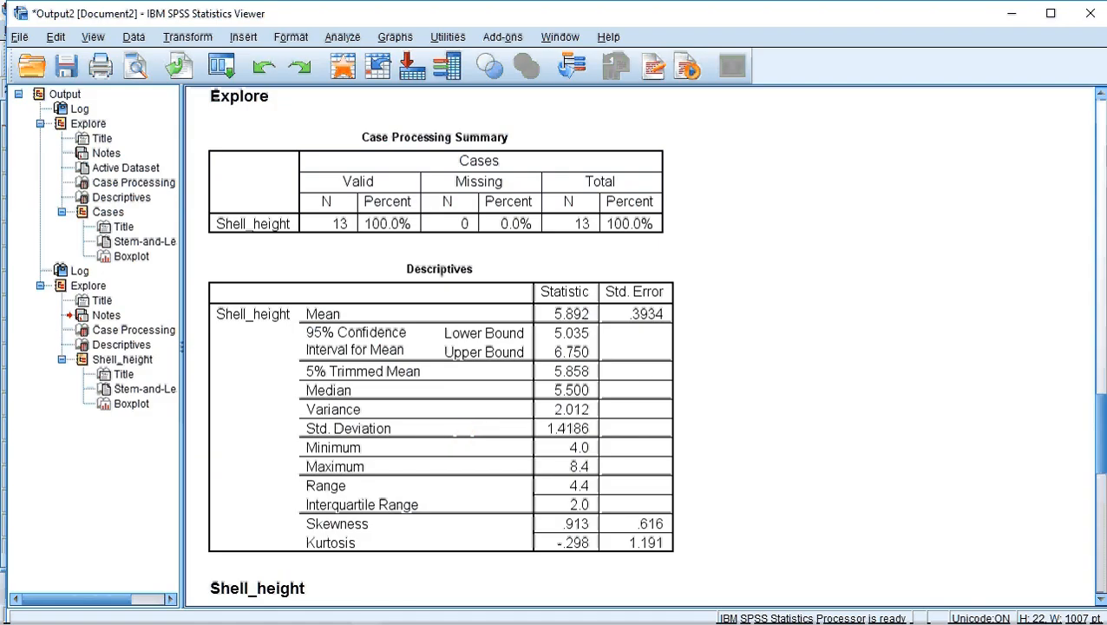